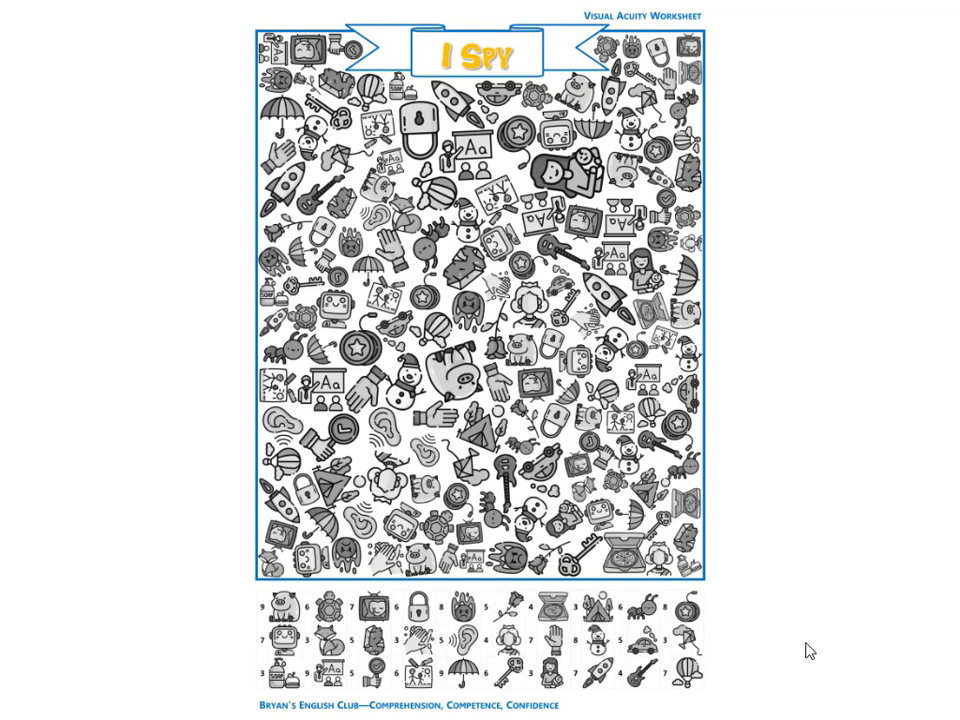
mouse_move(820, 643)
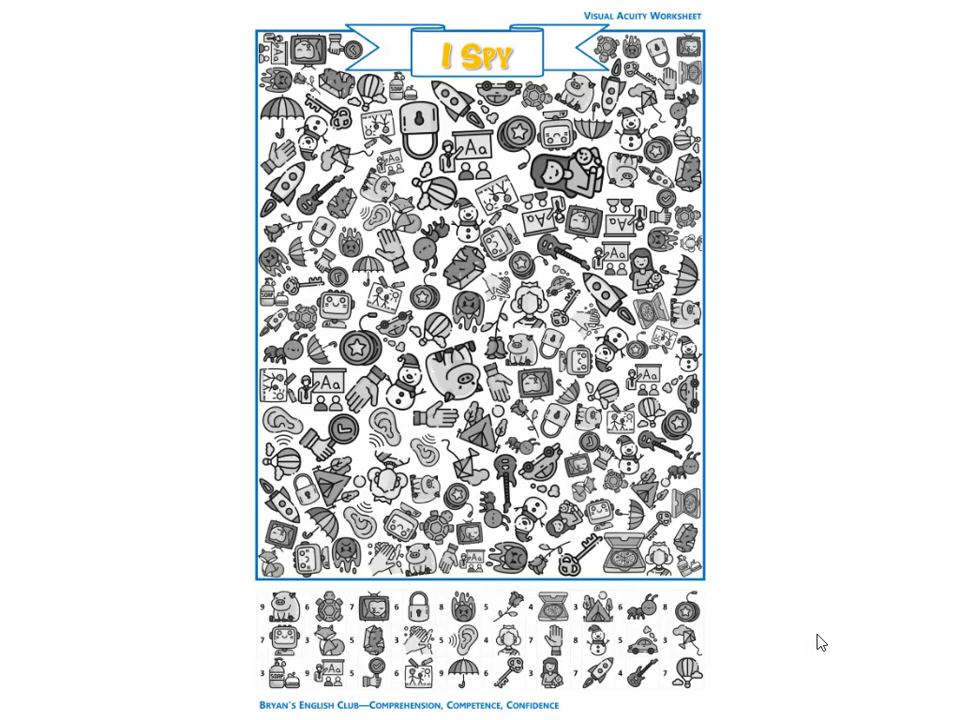
mouse_move(765, 670)
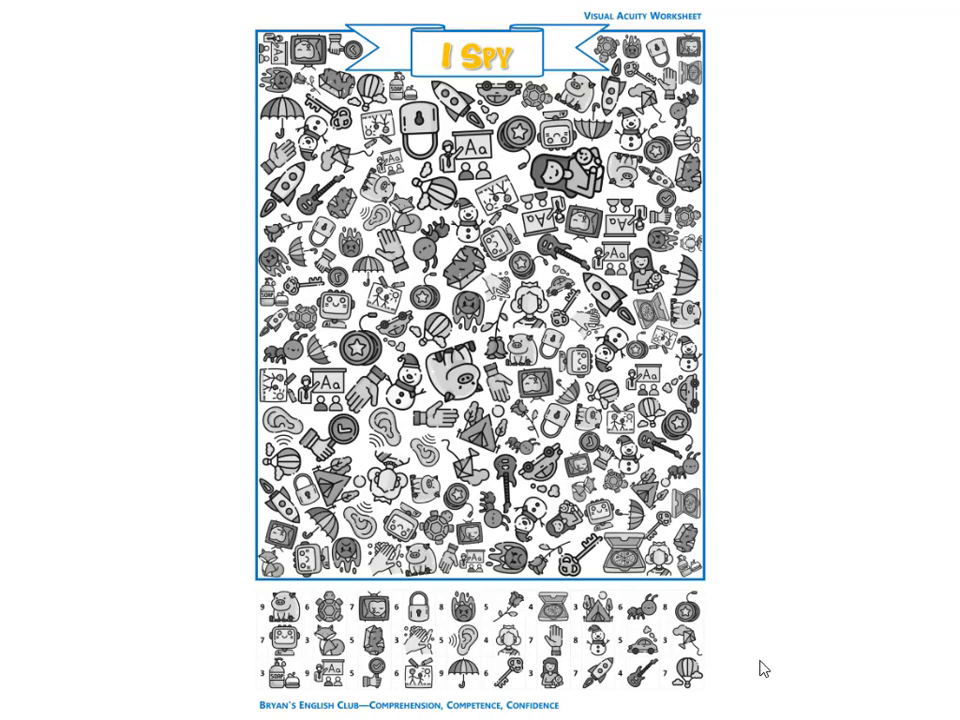